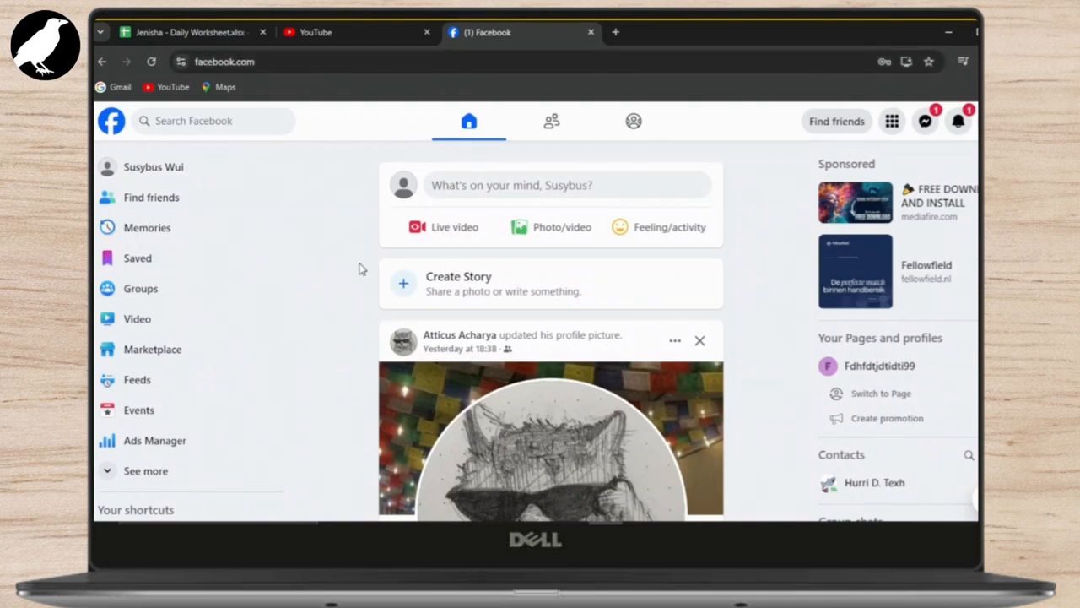
mouse_move(304, 226)
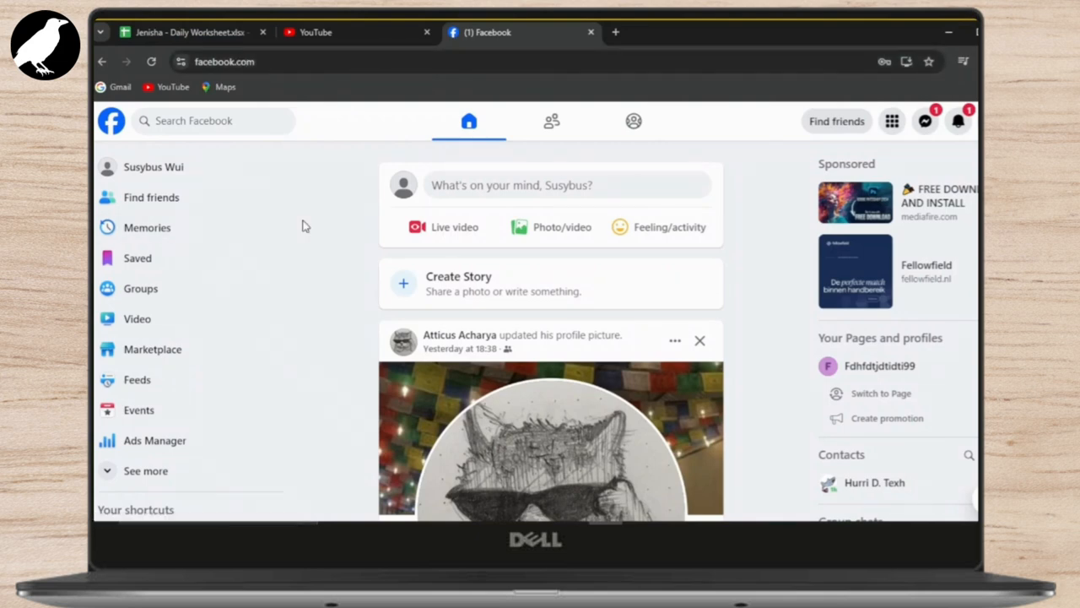
mouse_move(650, 253)
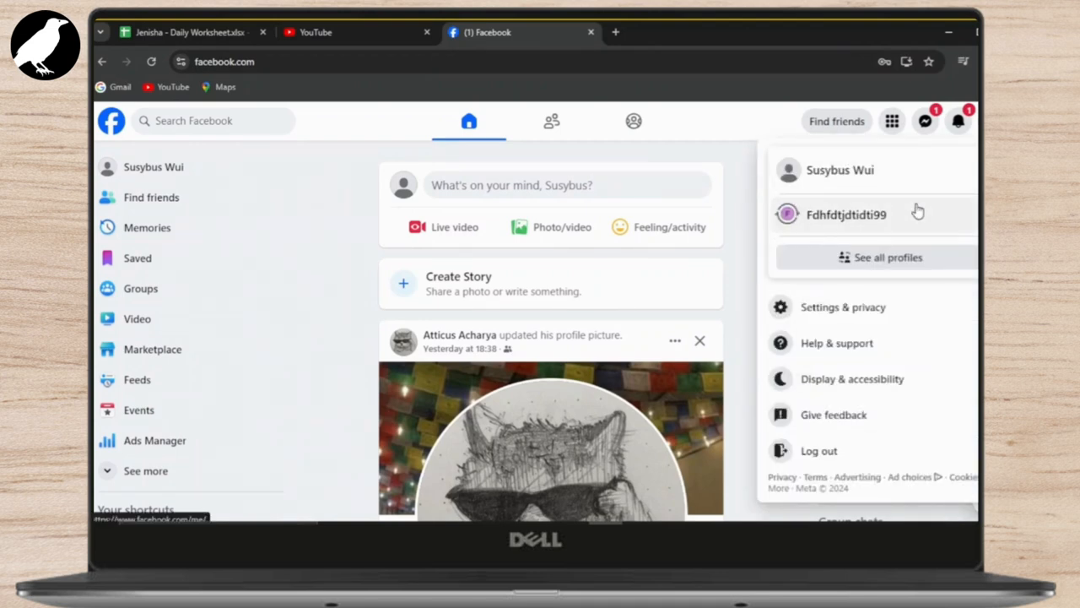
mouse_move(746, 268)
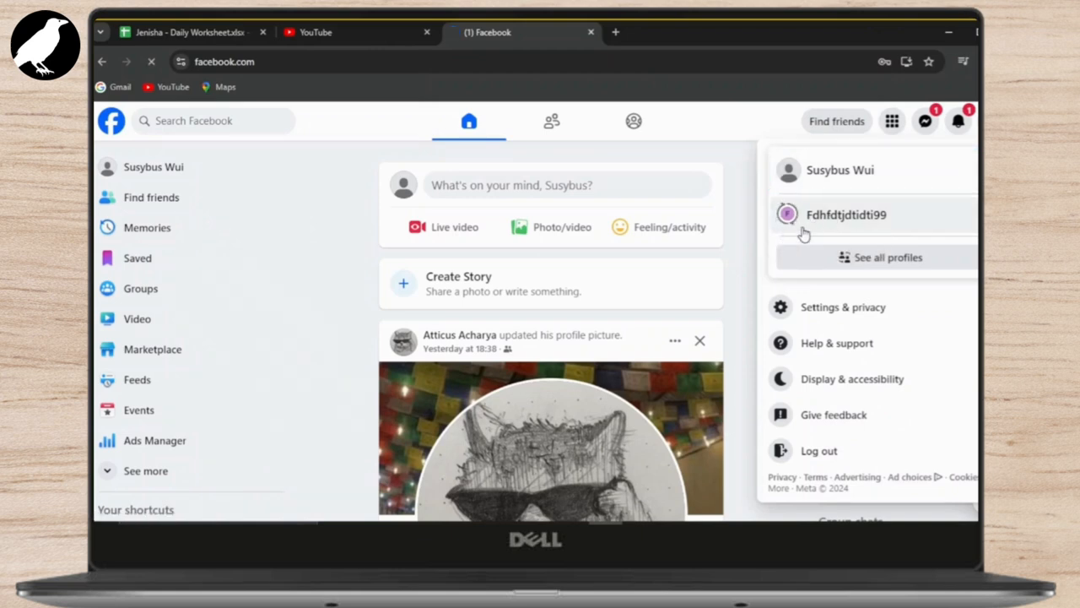
Step: Switch from the personal profile to acting as the Fdhfdtjdtidti99 Page
click(844, 214)
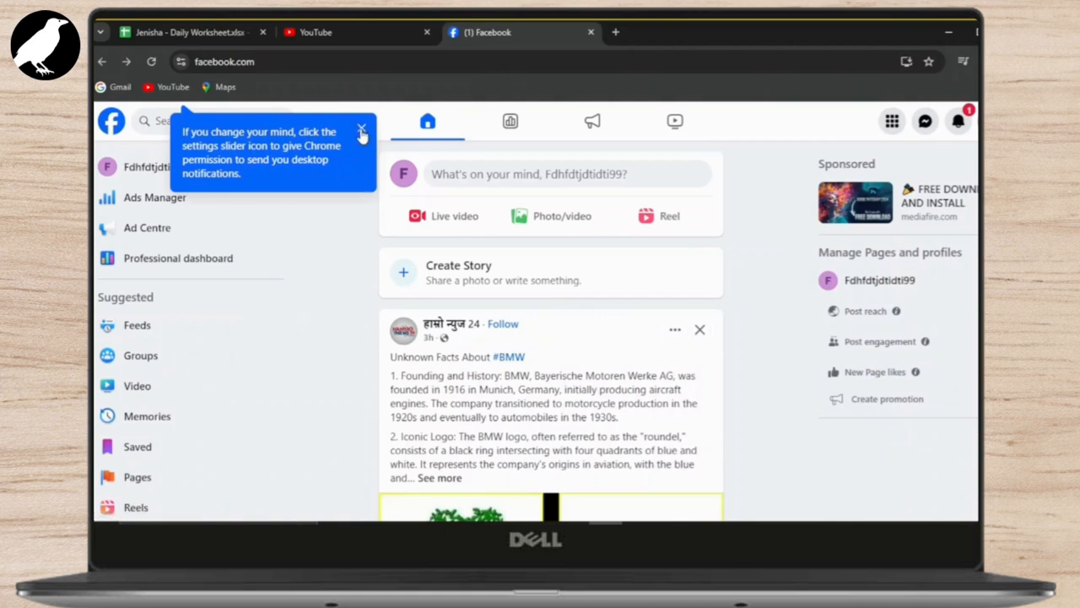
Step: Dismiss the notifications tip and go to the Fdhfdtjdtidti99 Page's own profile from the sidebar
click(361, 132)
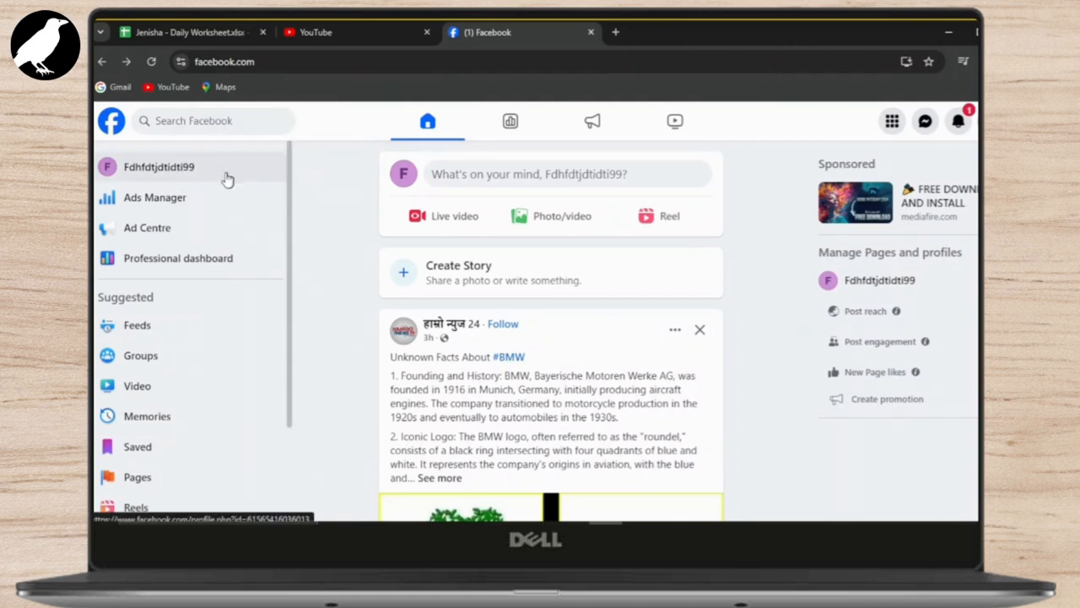
click(158, 168)
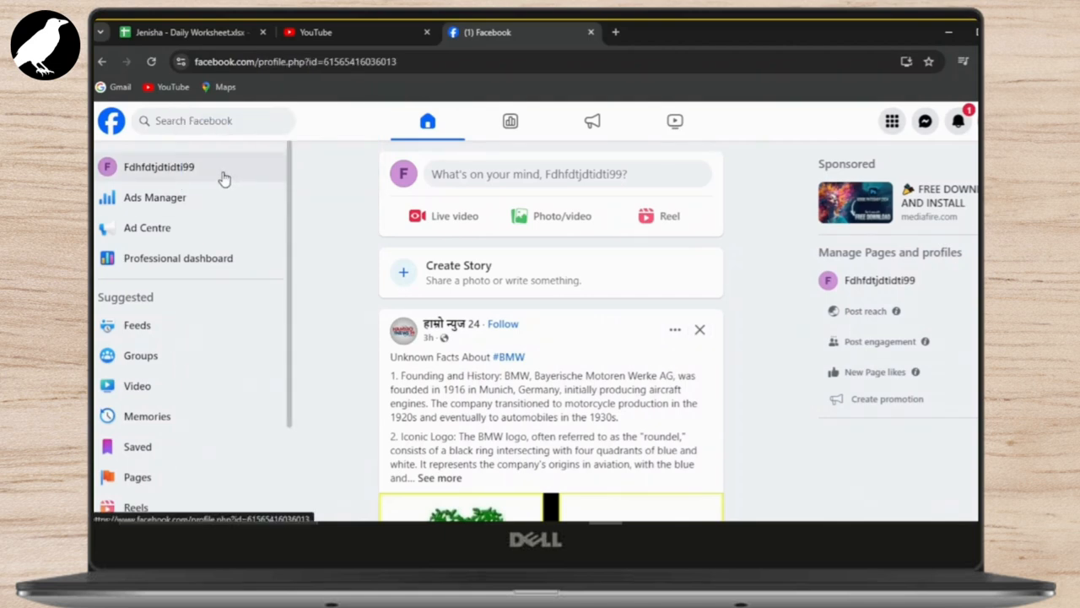
click(159, 167)
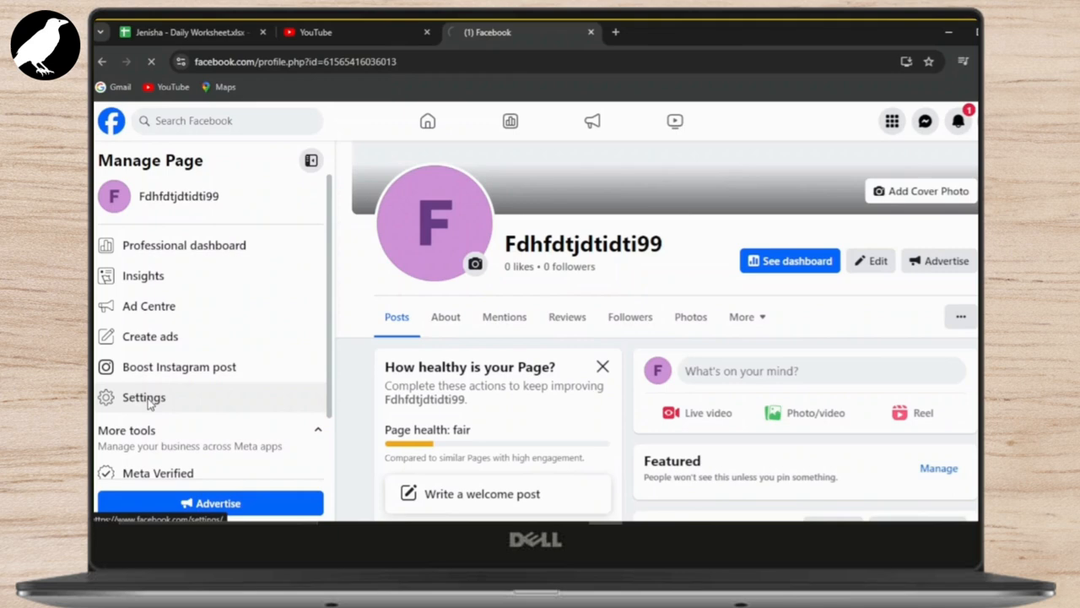
Step: Enter the Page's Settings & privacy menu and scroll down to the deactivation-or-deletion section
click(143, 396)
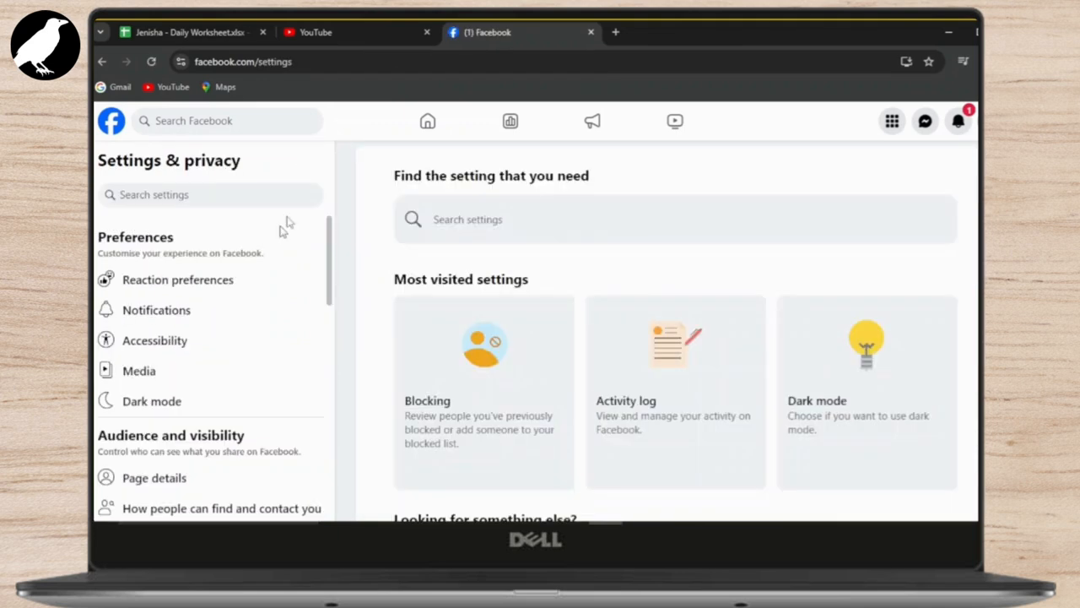
scroll(down, 3)
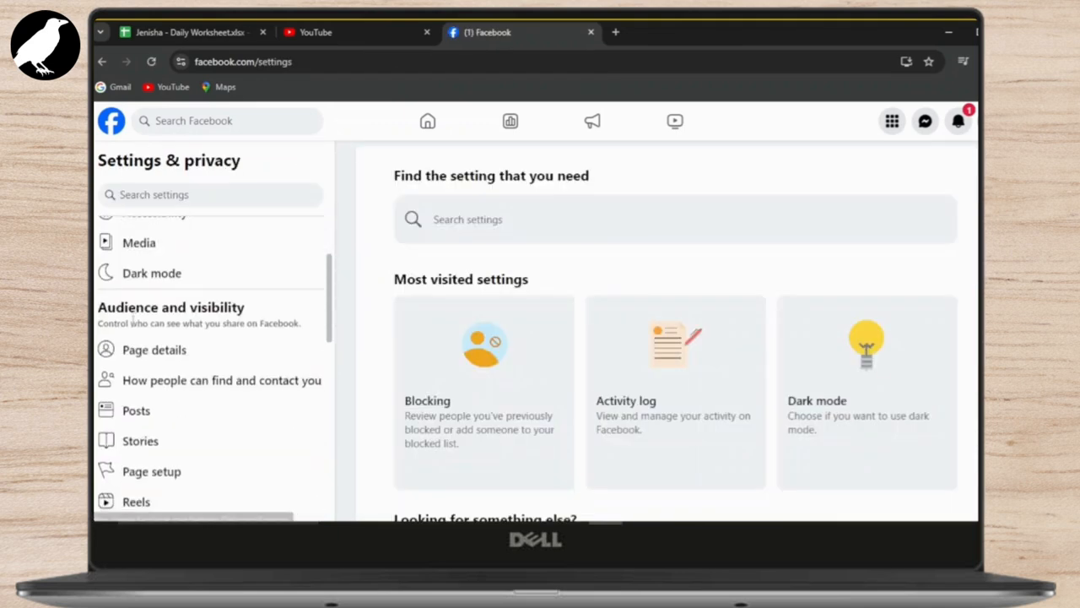
scroll(down, 3)
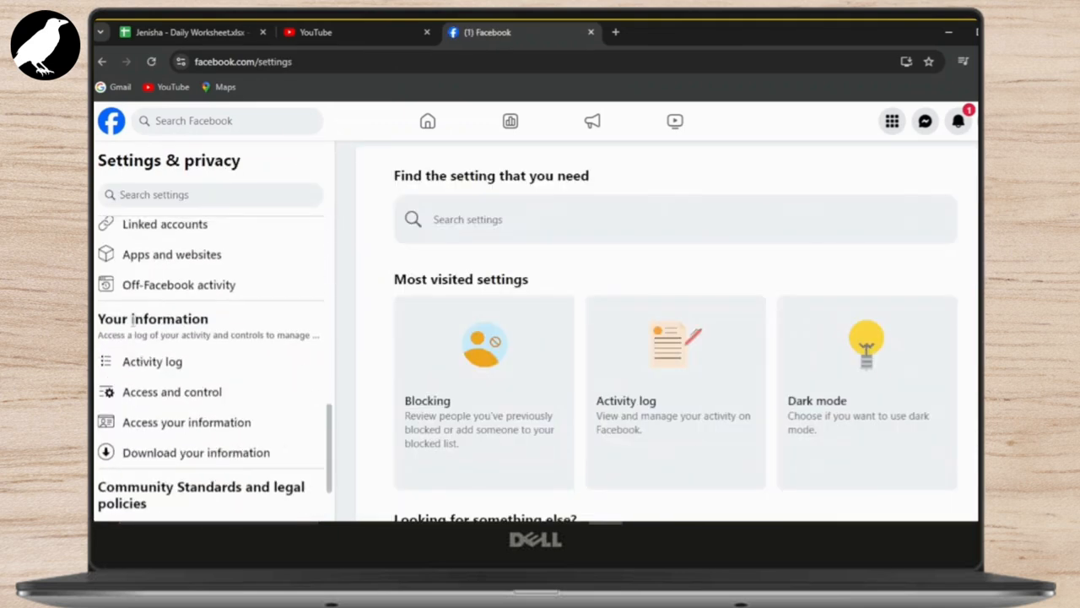
scroll(down, 3)
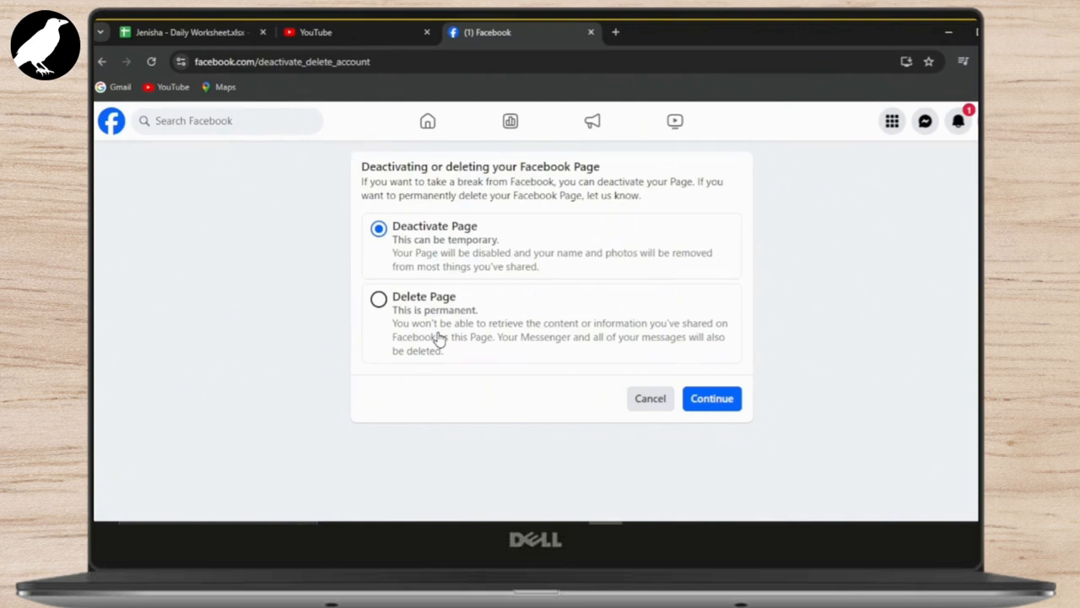
mouse_move(439, 338)
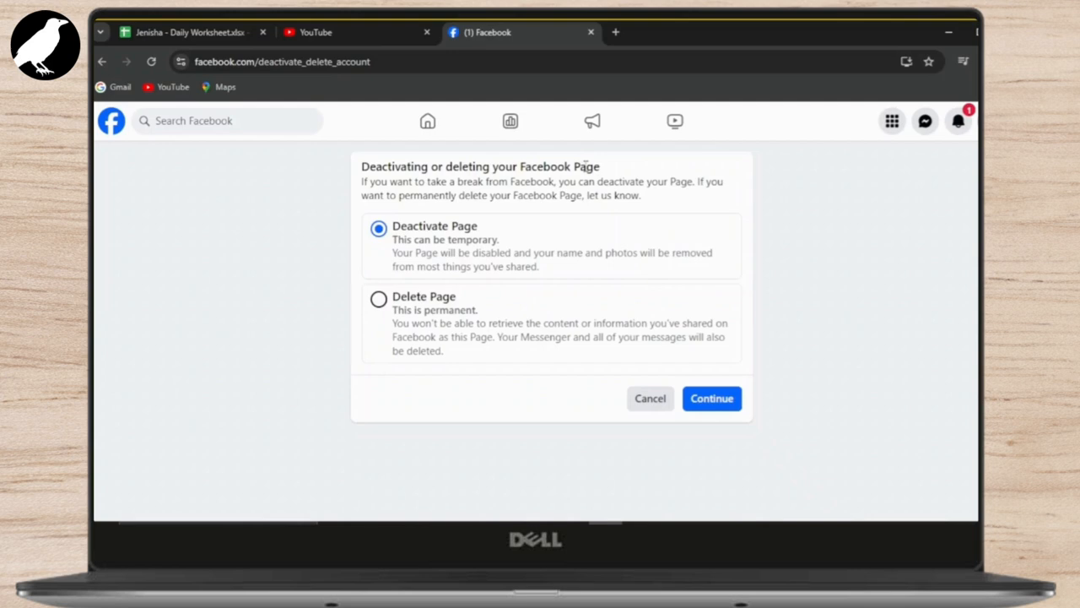
Step: Choose Delete Page instead of Deactivate Page and continue to the permanent deletion screen
click(379, 299)
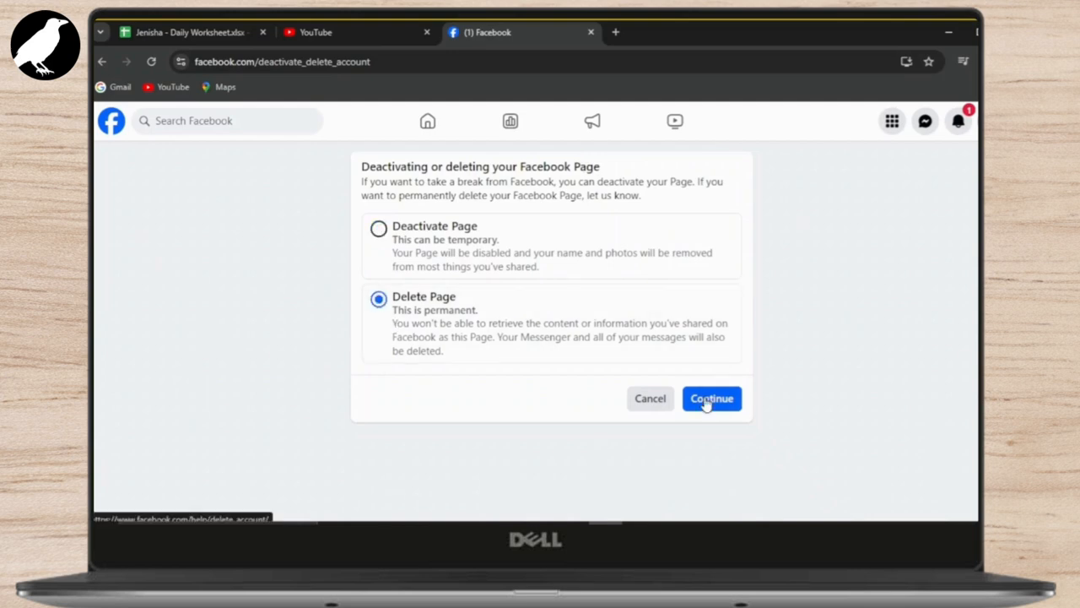
click(712, 398)
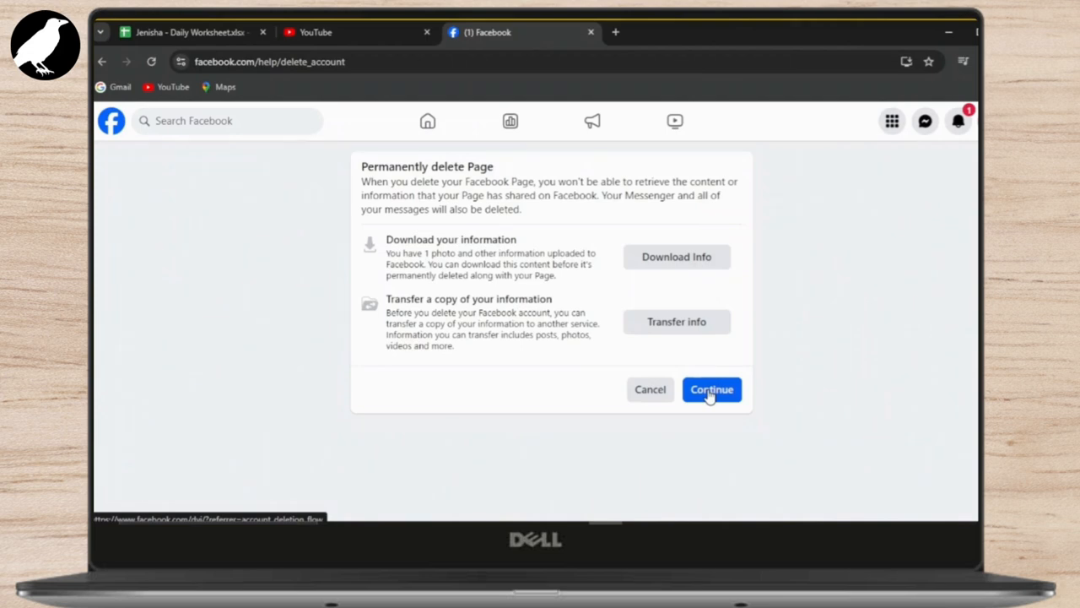
Step: Continue past the Permanently delete Page screen to reach the password confirmation prompt
click(712, 388)
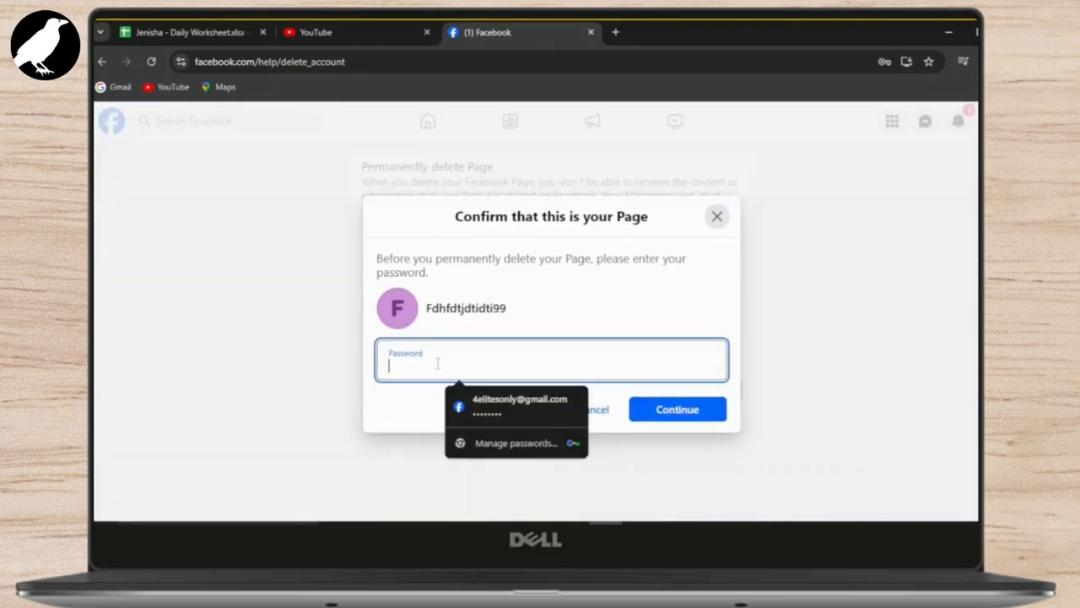
mouse_move(521, 431)
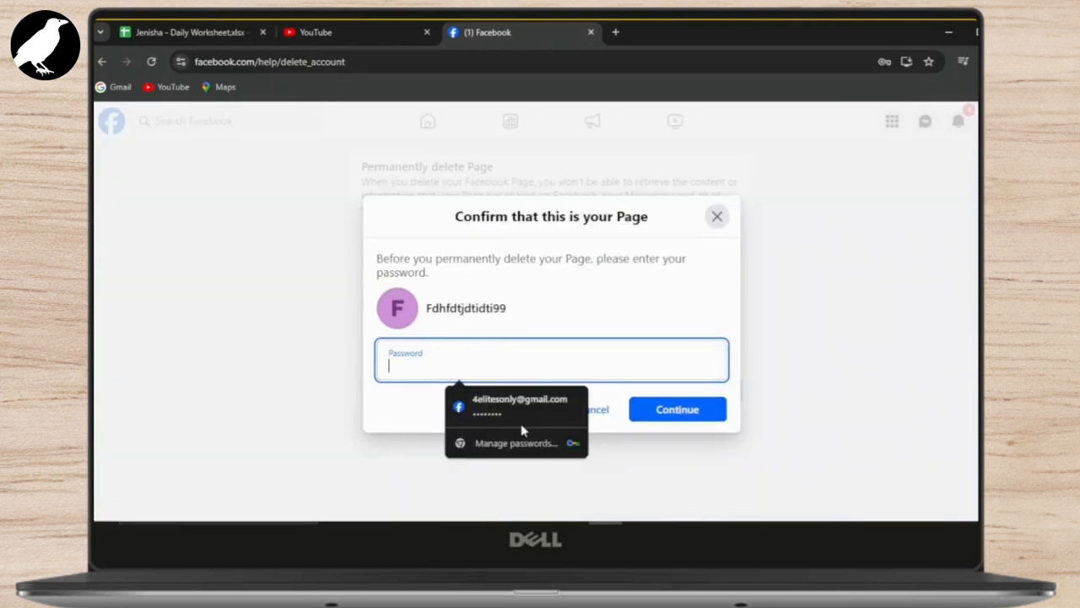
mouse_move(651, 460)
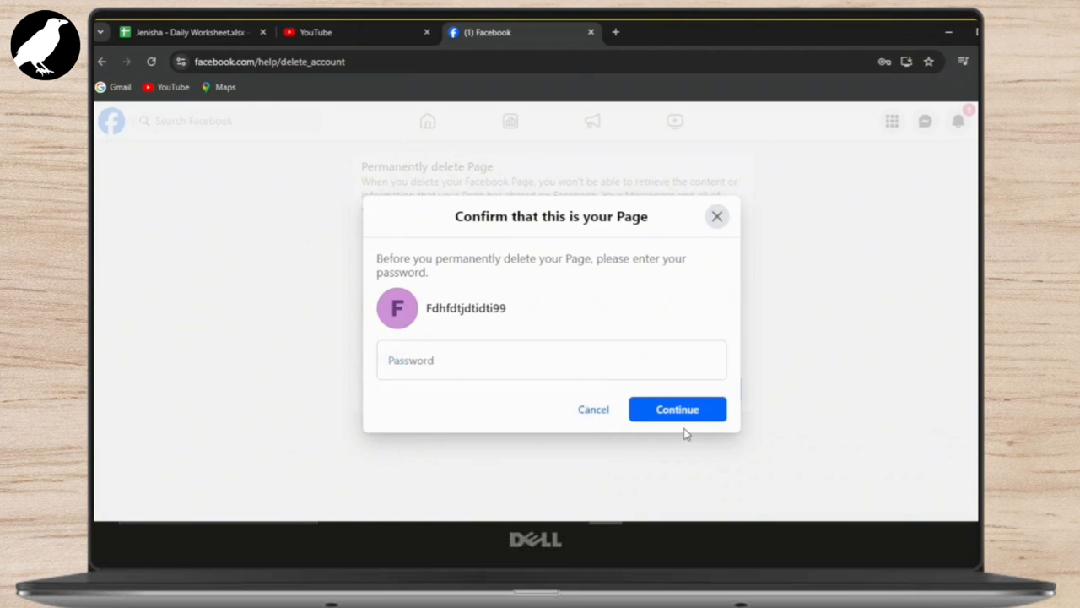
mouse_move(831, 365)
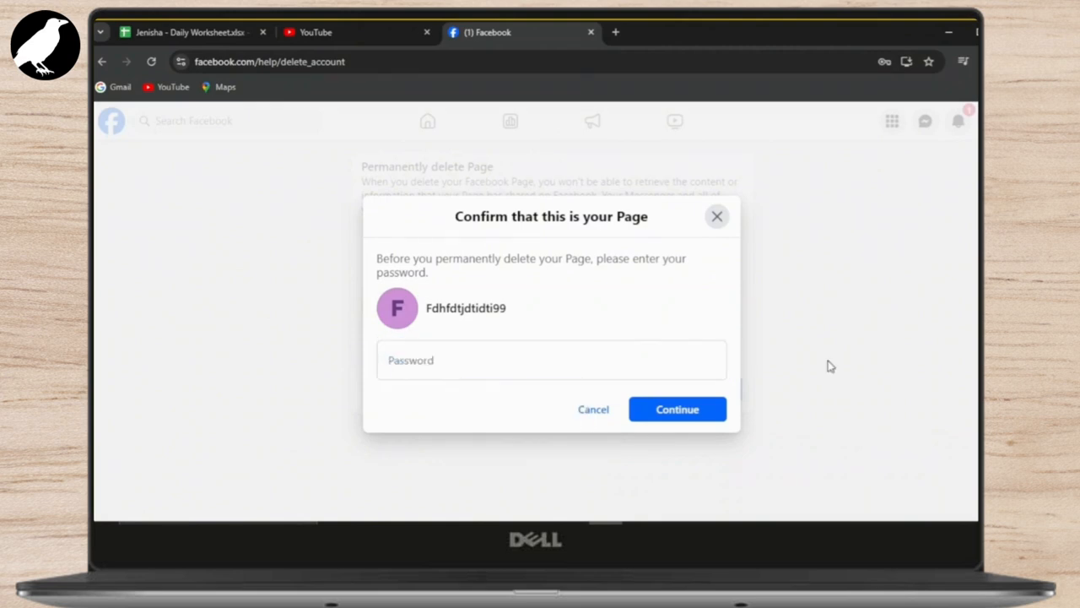